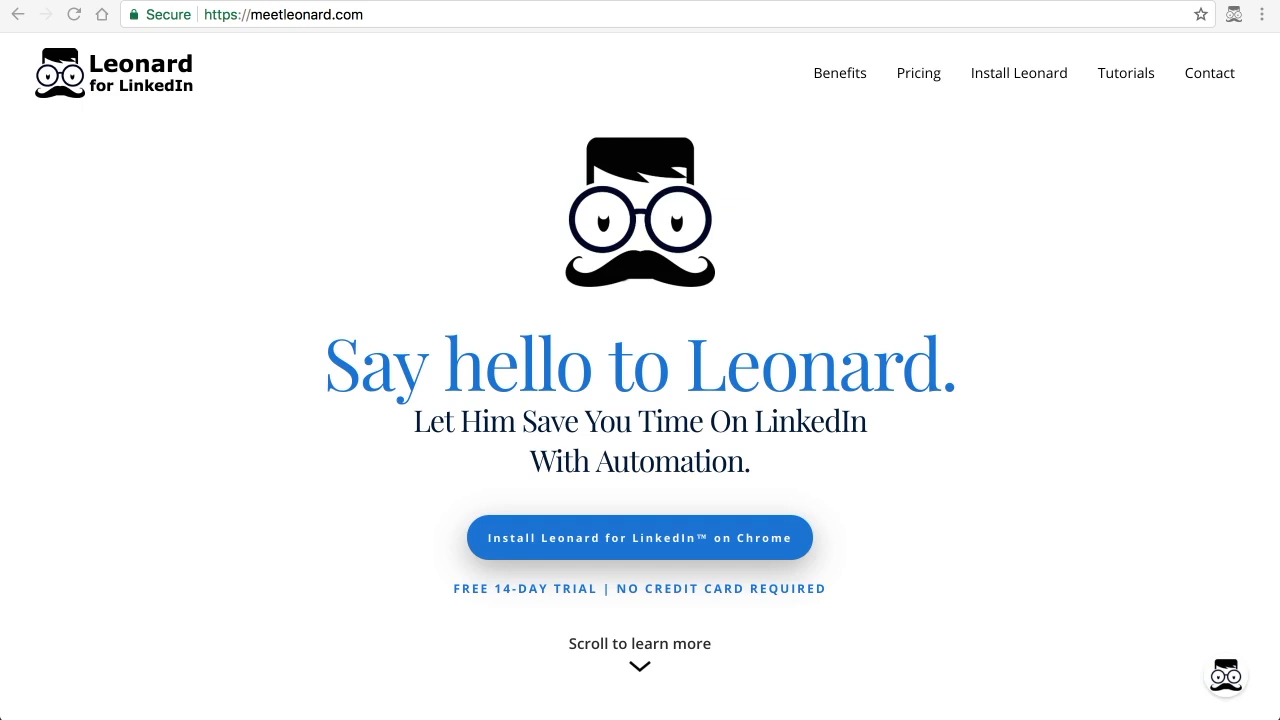
mouse_move(902, 172)
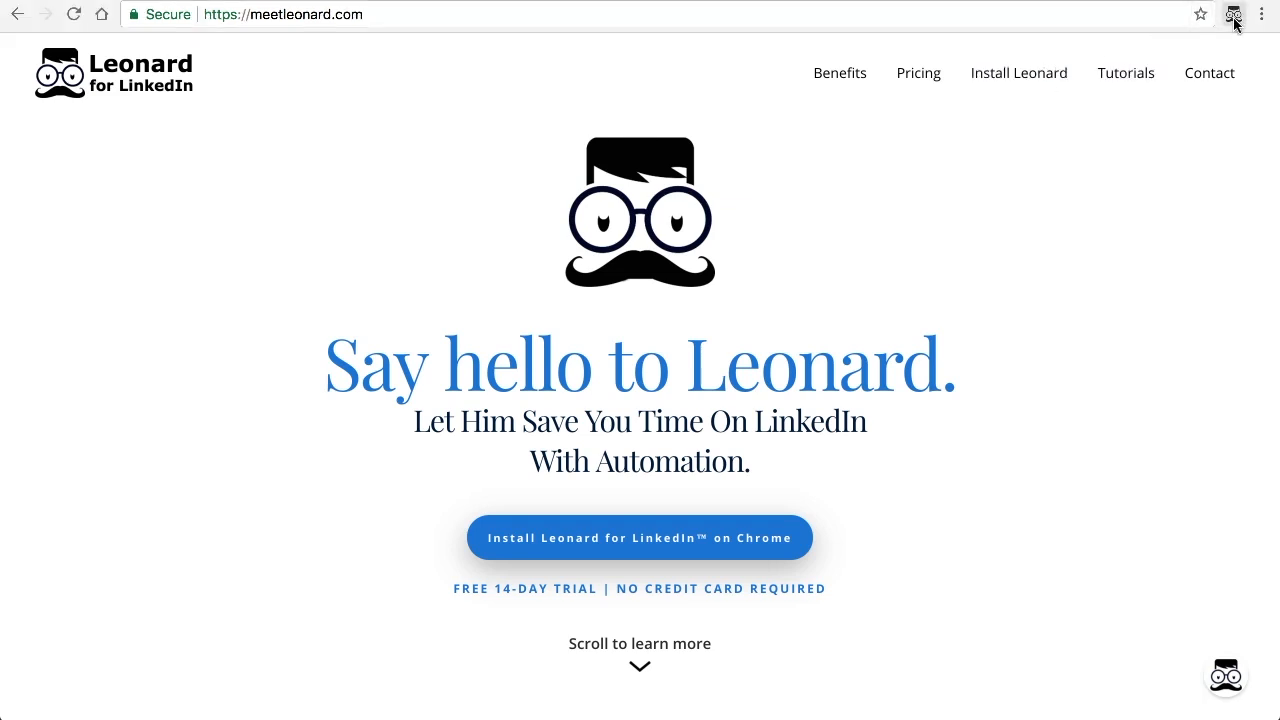
Show Leonard's automation menu from the Chrome toolbar icon
click(1234, 14)
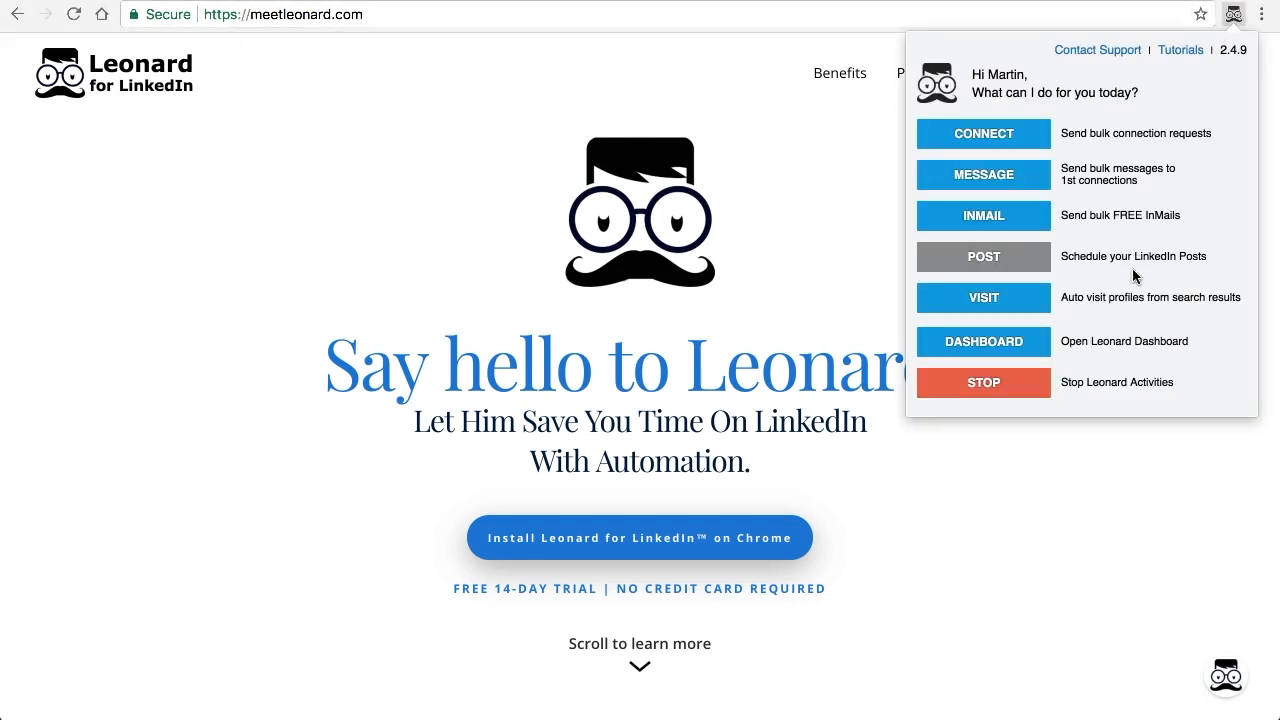
mouse_move(984, 296)
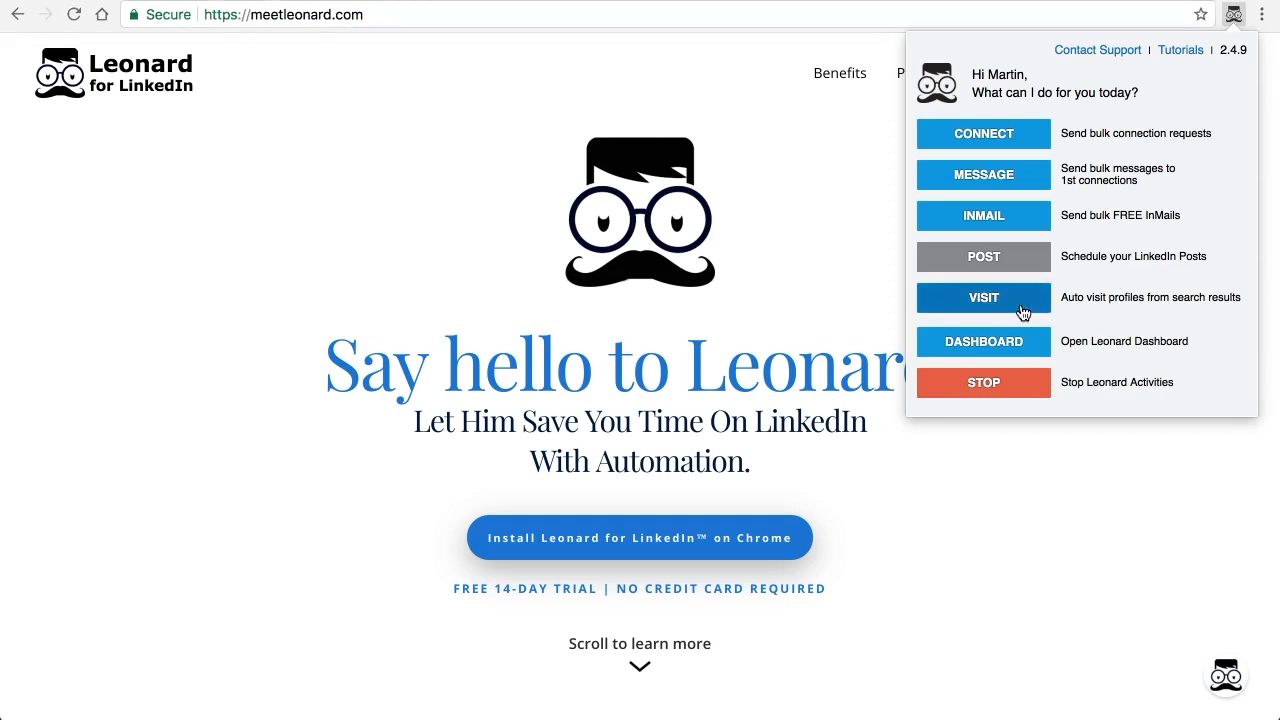
Choose Visit to land on Sales Navigator's blank lead search
click(984, 296)
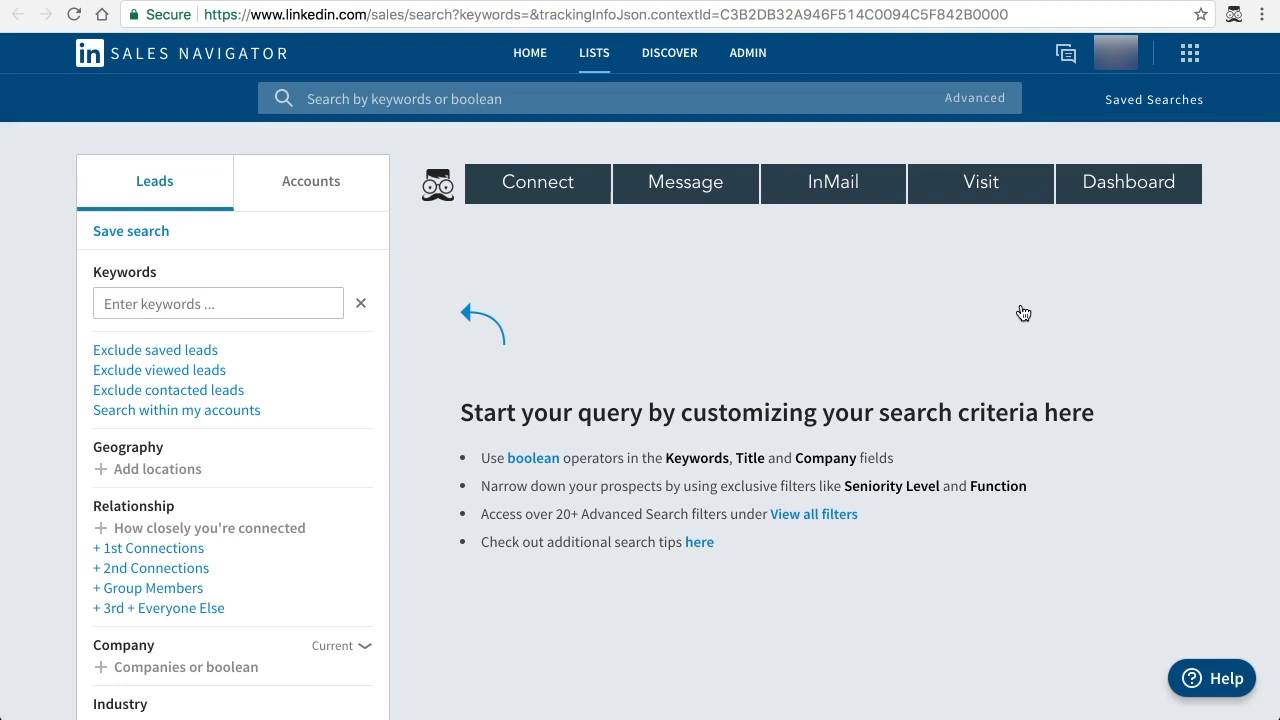
mouse_move(336, 560)
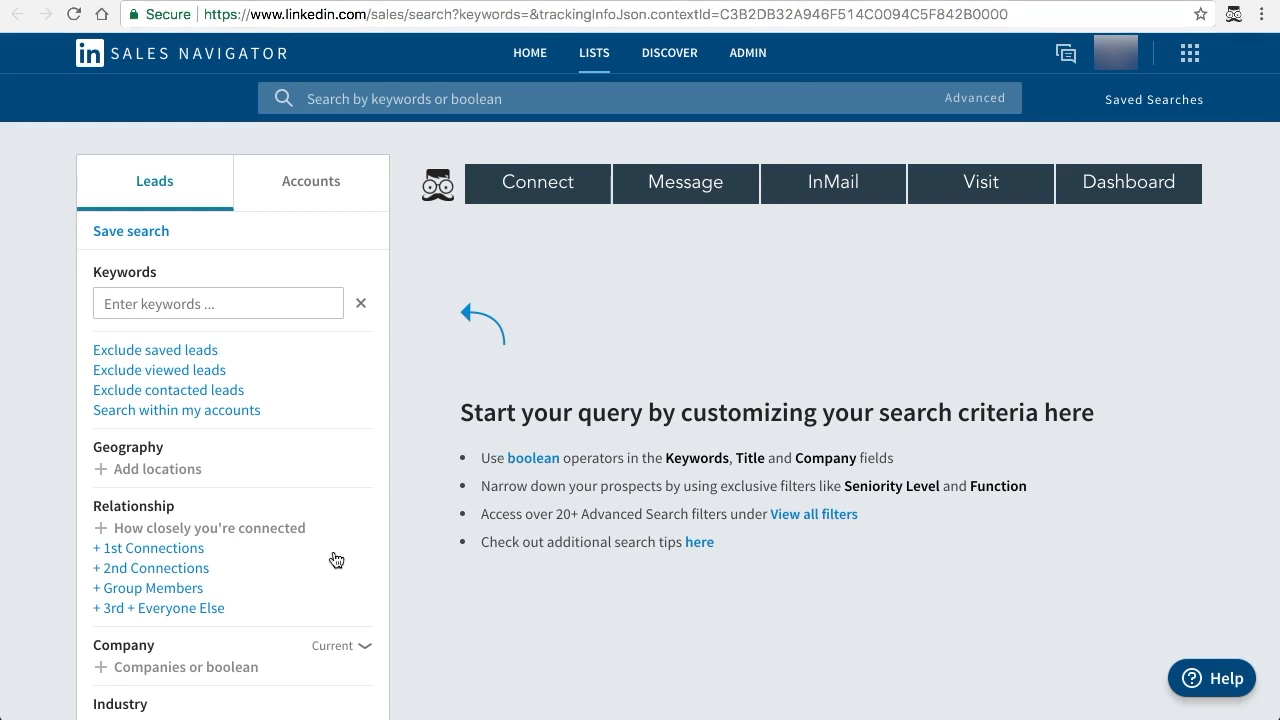
Filter leads to 2nd Connections in Greater New York City Area and bring up the Visit setup
click(152, 568)
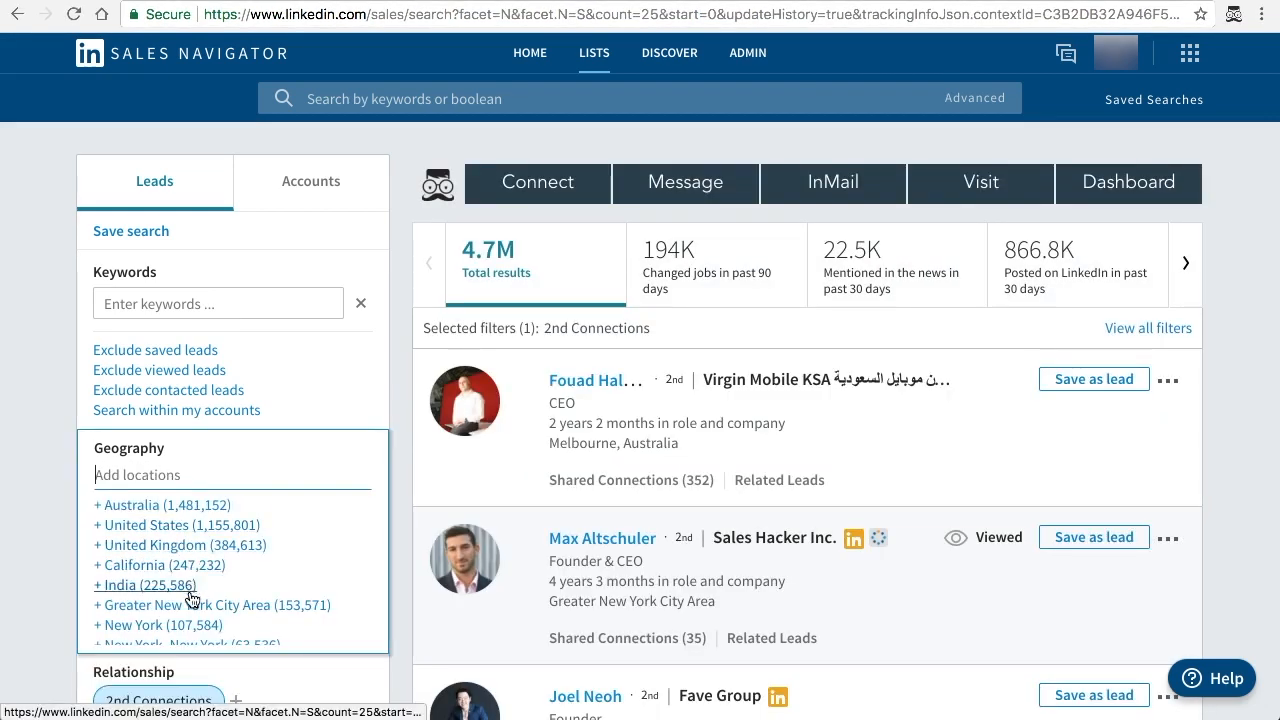
click(210, 604)
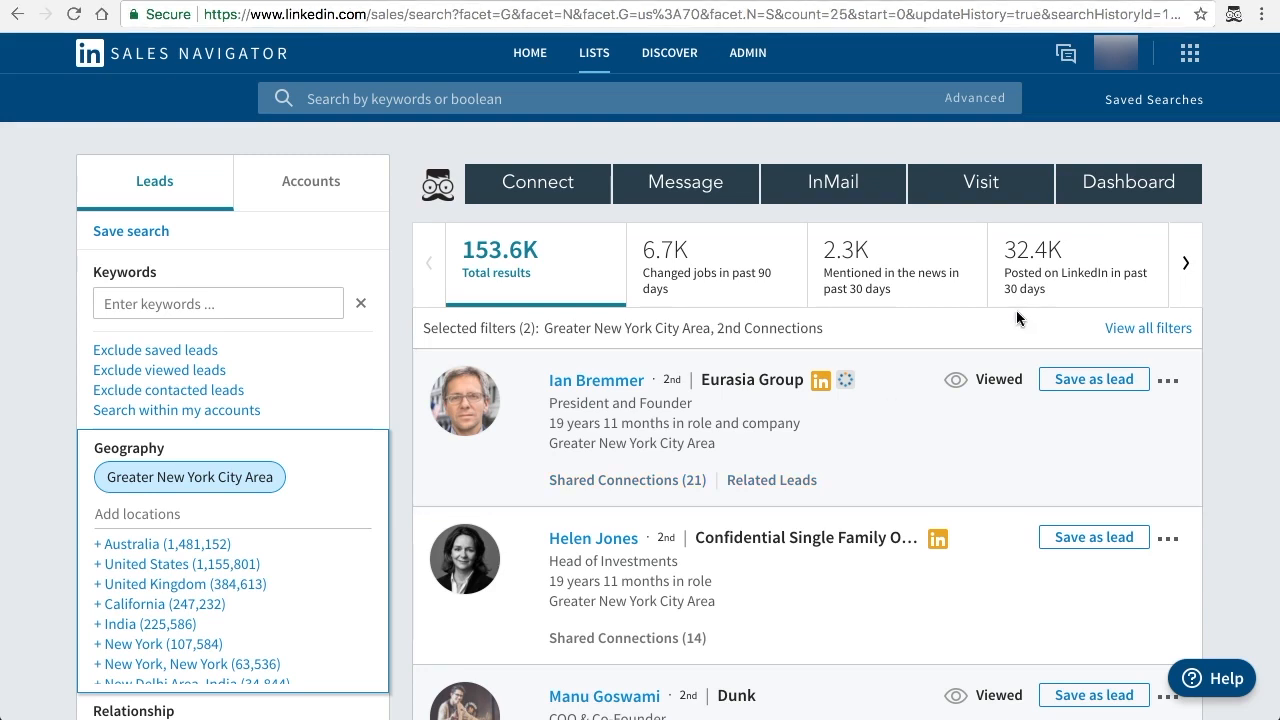
click(980, 184)
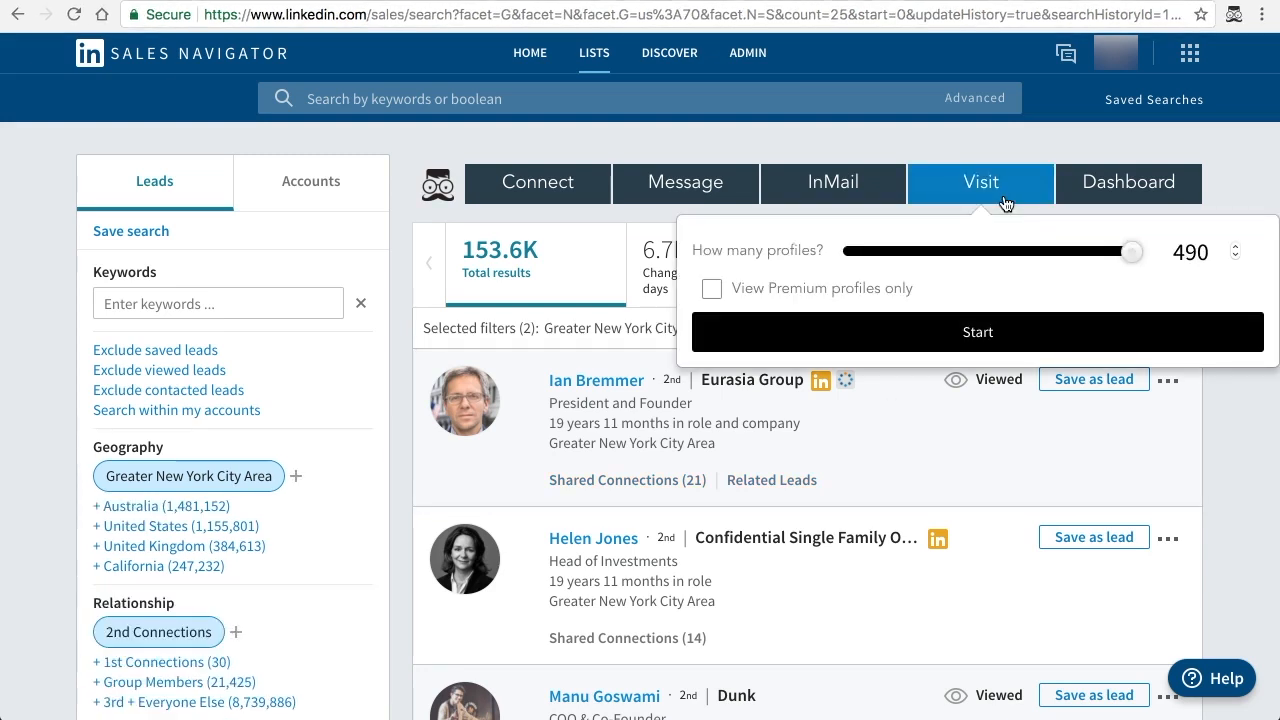
mouse_move(980, 266)
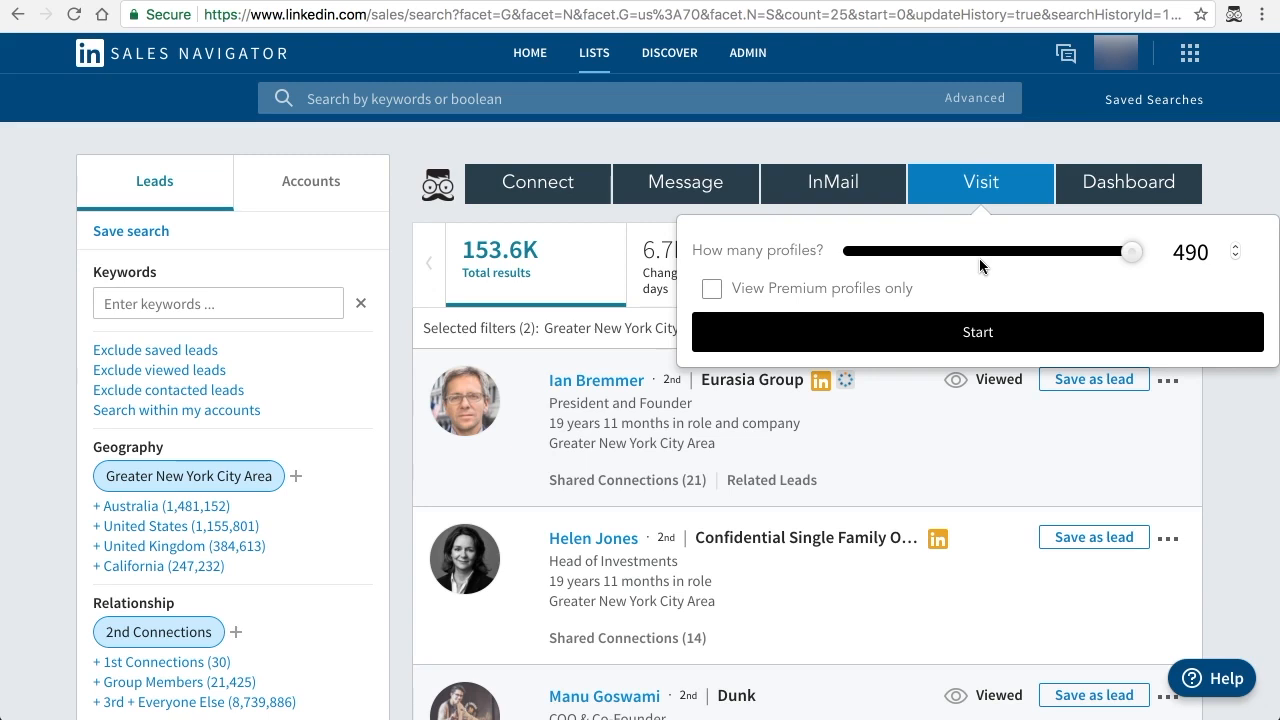
Drag the How many profiles slider down so Leonard visits 15 profiles
drag(1130, 252, 978, 252)
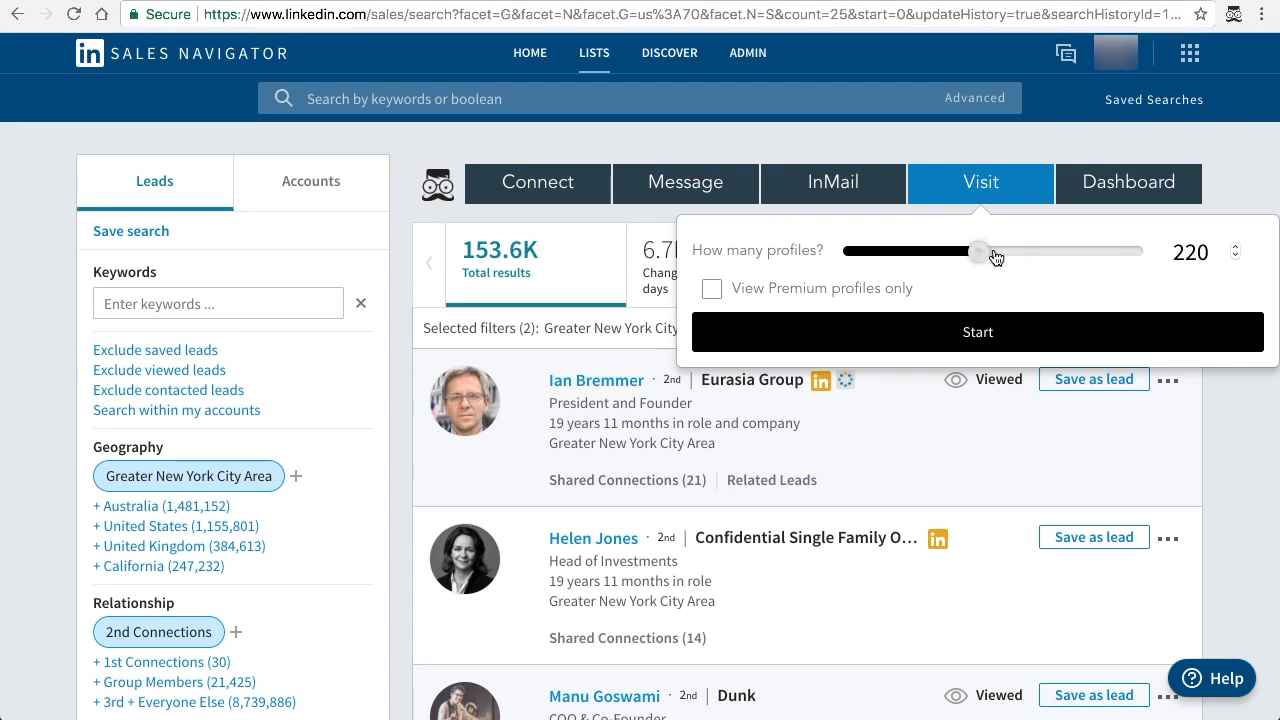
drag(978, 252, 1024, 252)
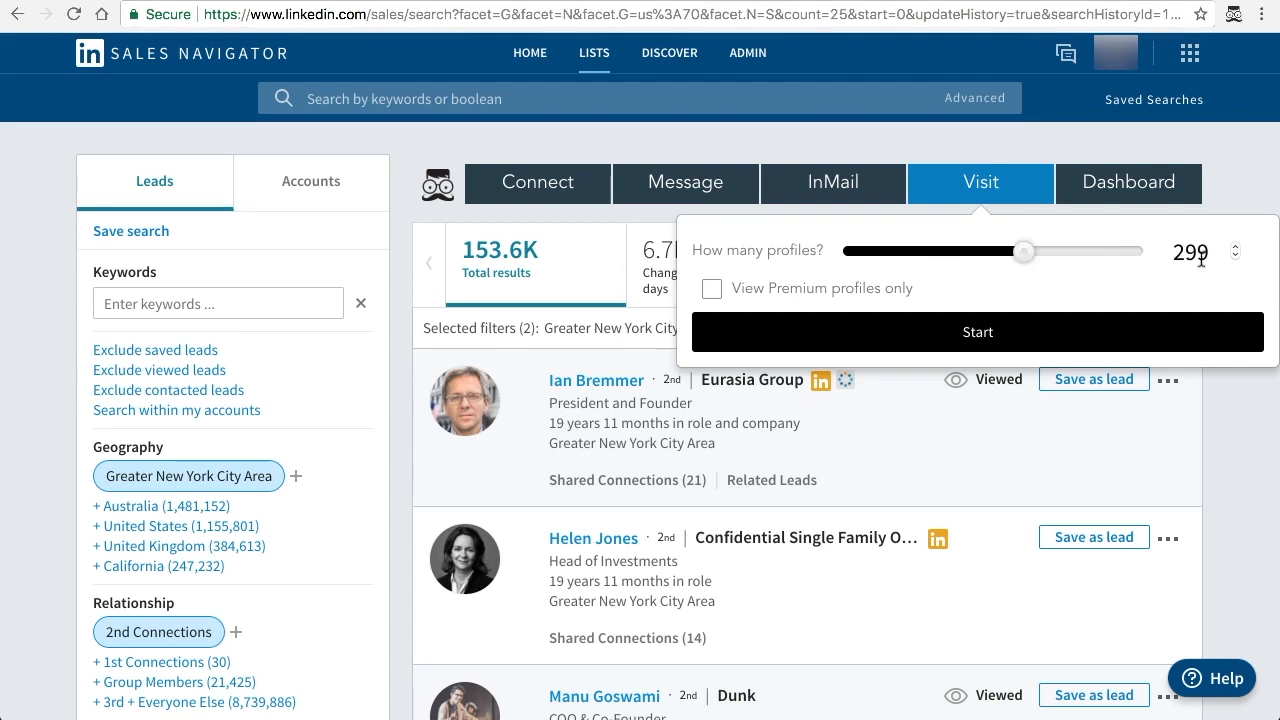
drag(1024, 252, 856, 252)
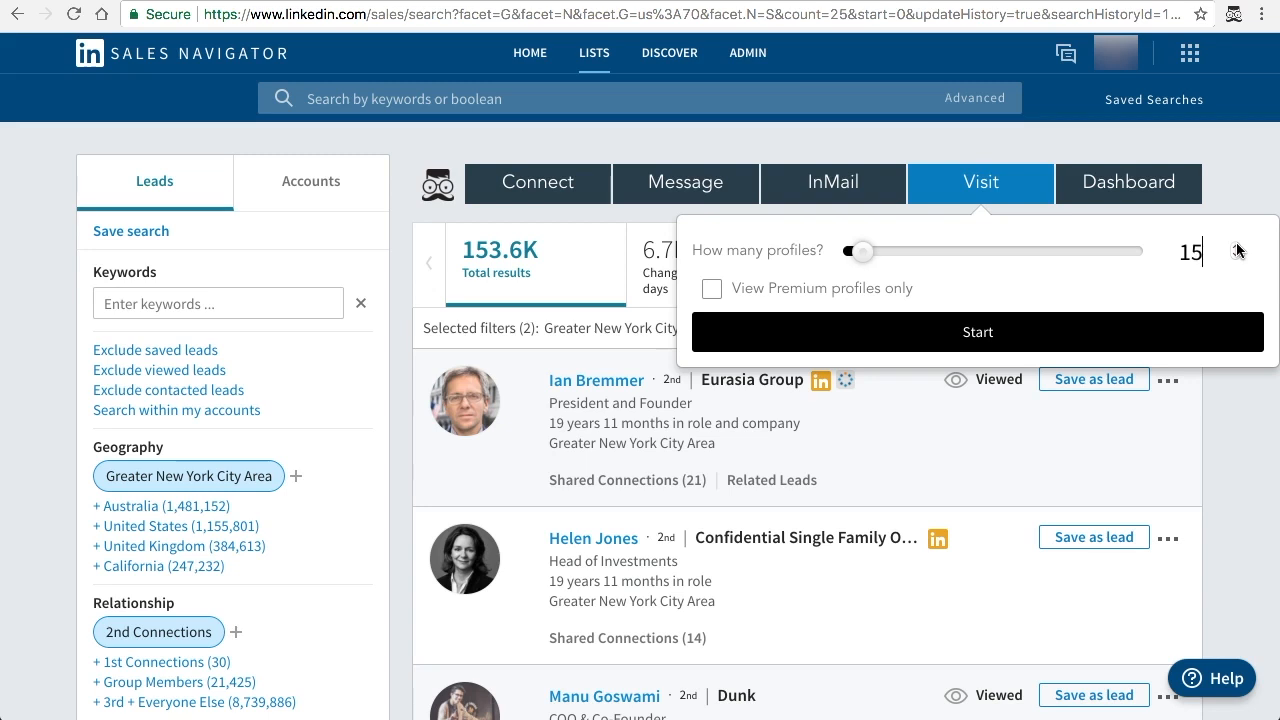
mouse_move(1218, 292)
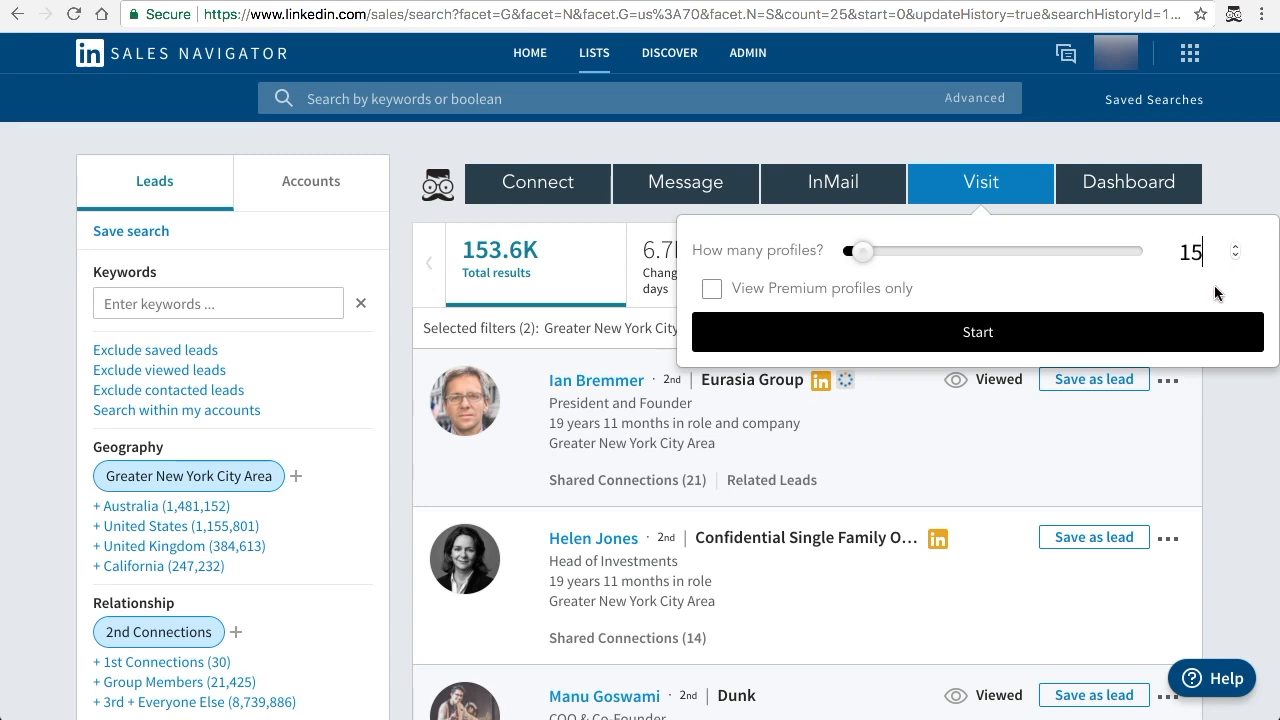
mouse_move(922, 288)
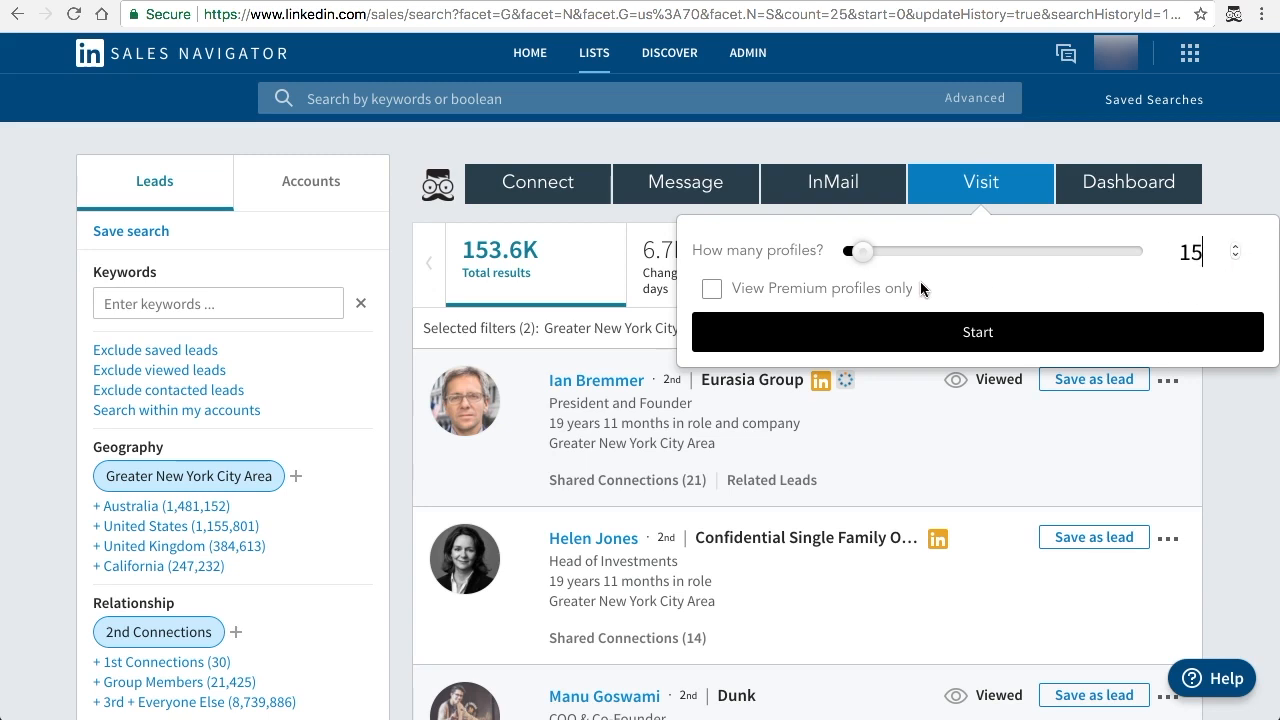
mouse_move(810, 292)
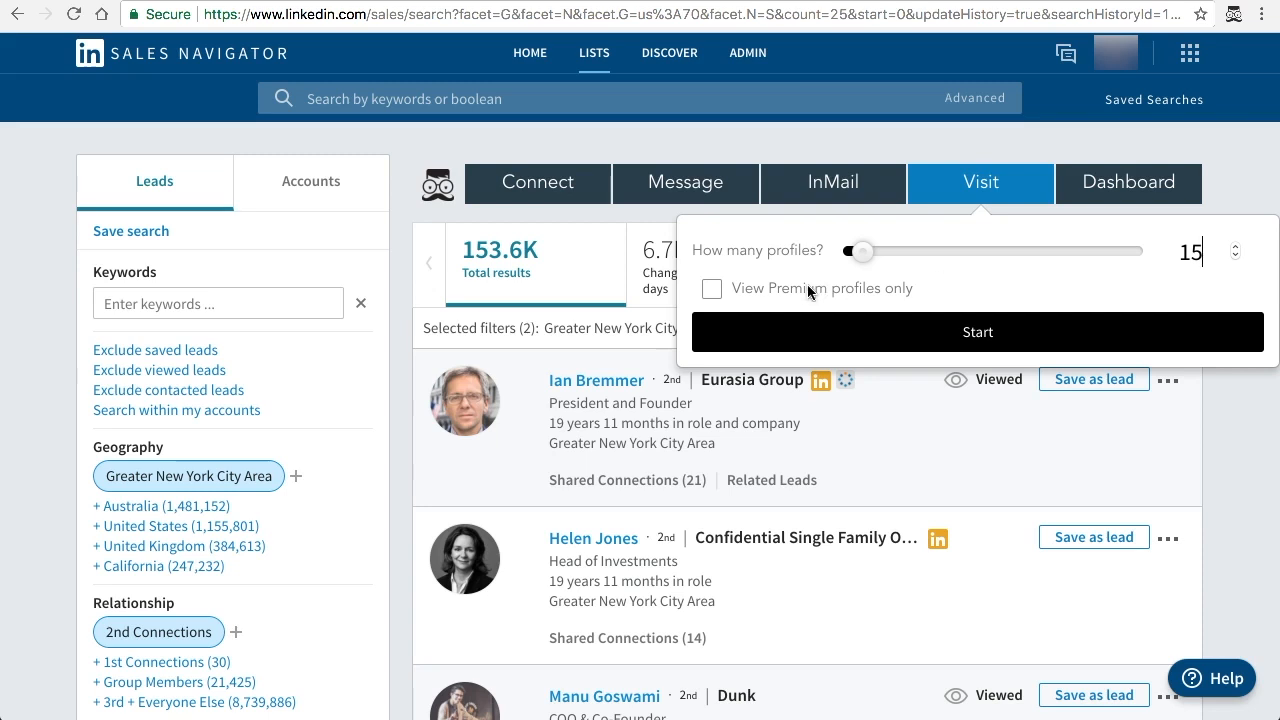
mouse_move(796, 298)
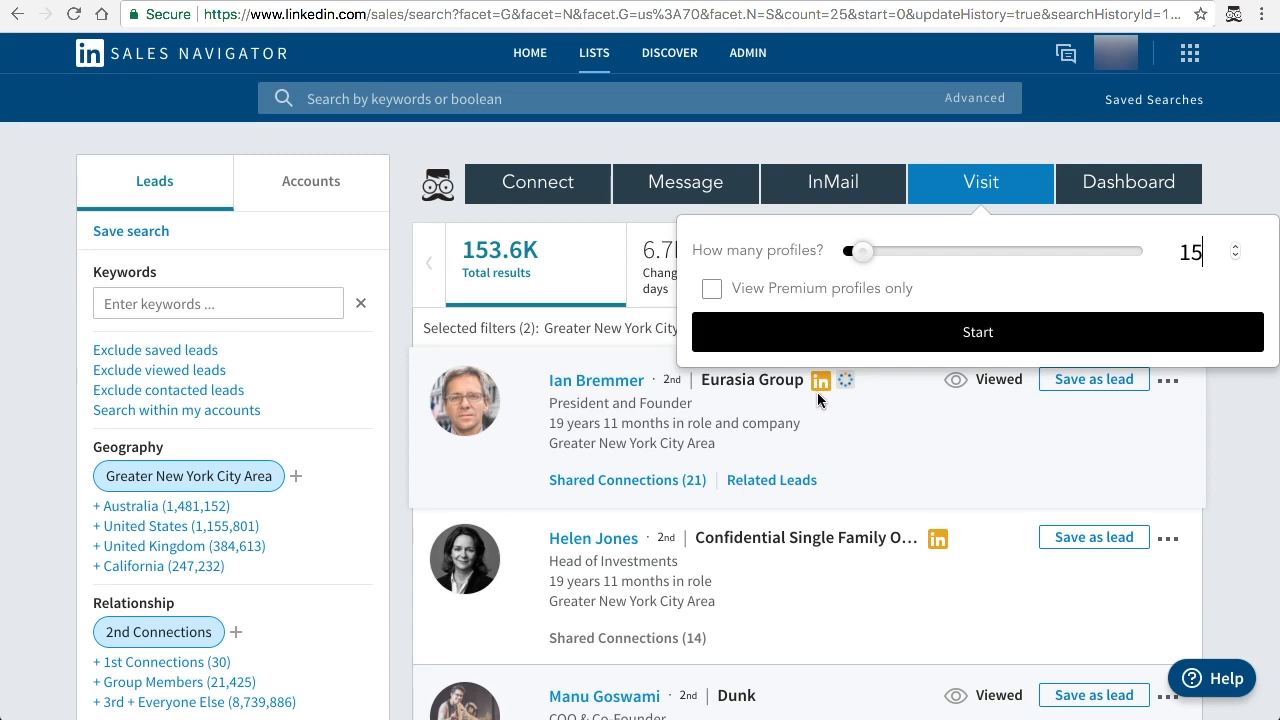
mouse_move(836, 426)
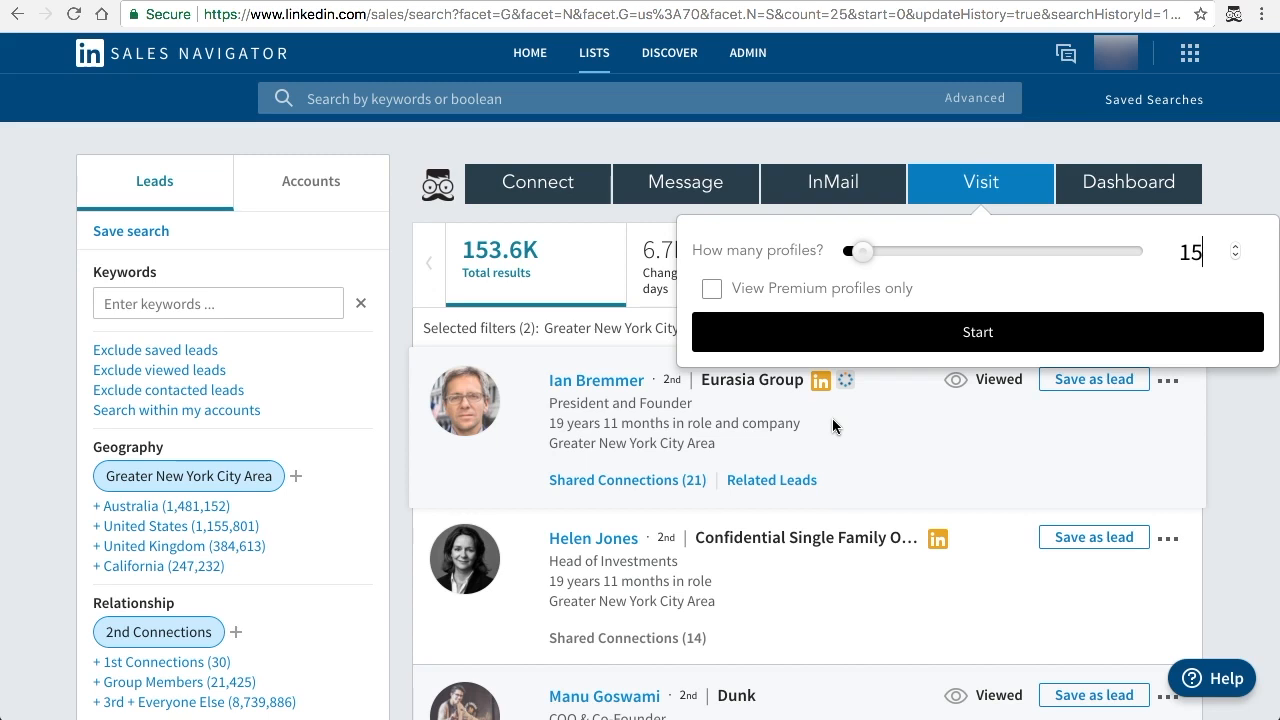
mouse_move(836, 412)
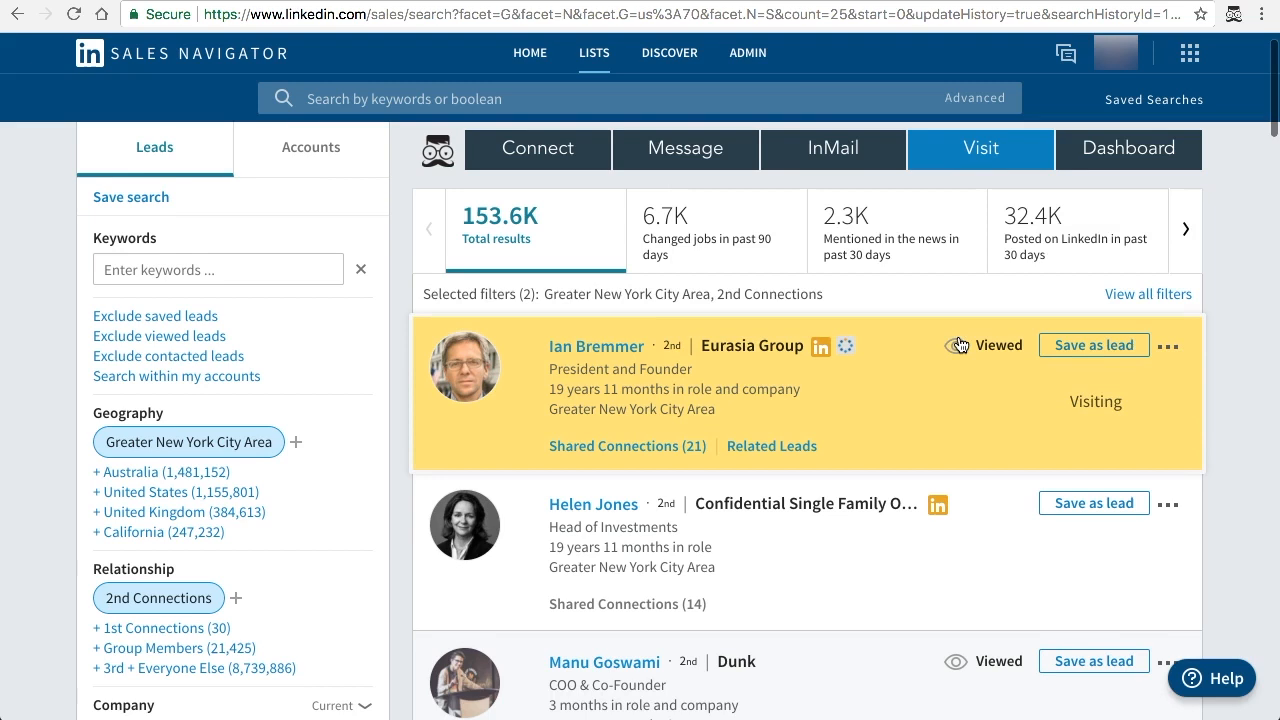
mouse_move(1200, 404)
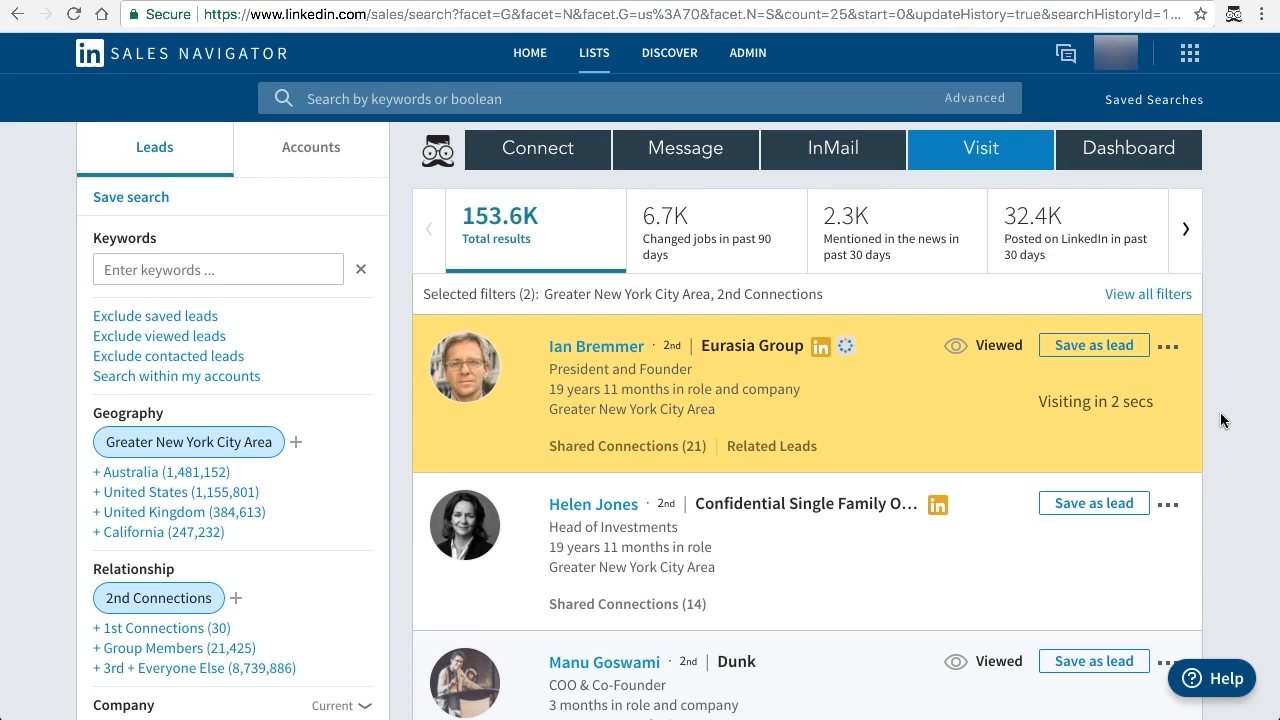
Scroll the results to watch leads turn yellow then green as Leonard visits them
scroll(down, 3)
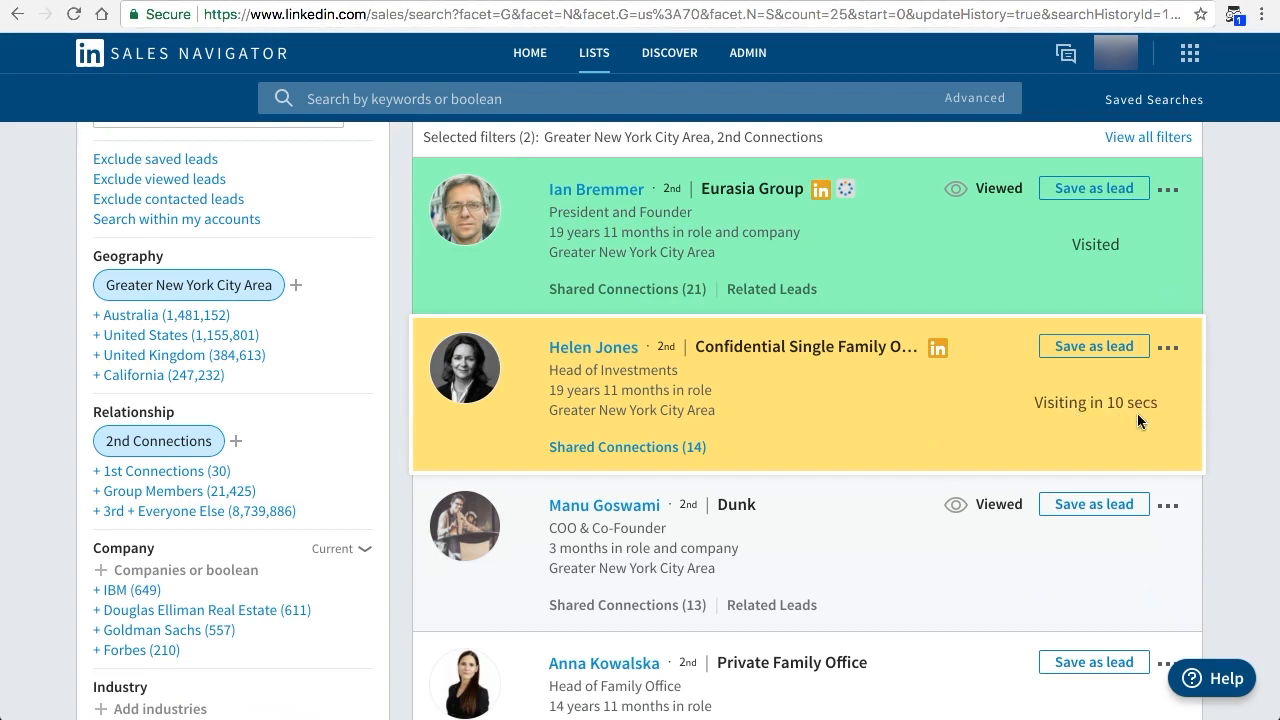
mouse_move(1226, 424)
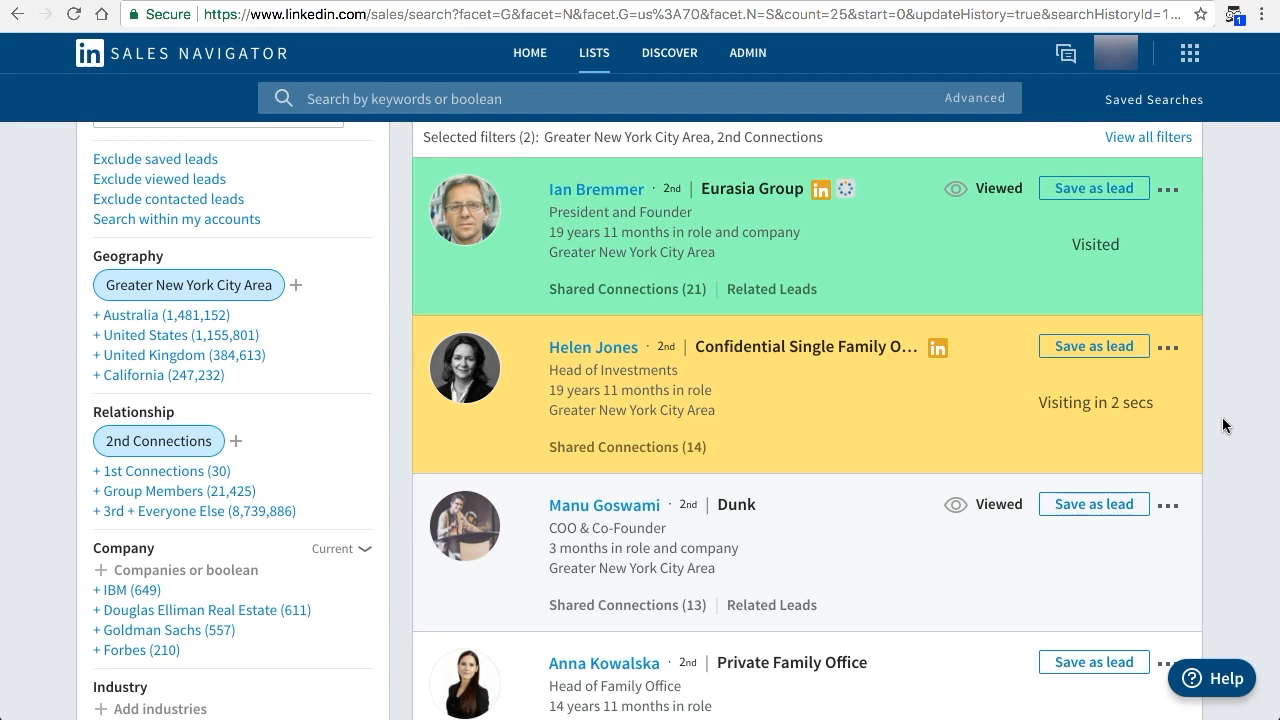
scroll(down, 3)
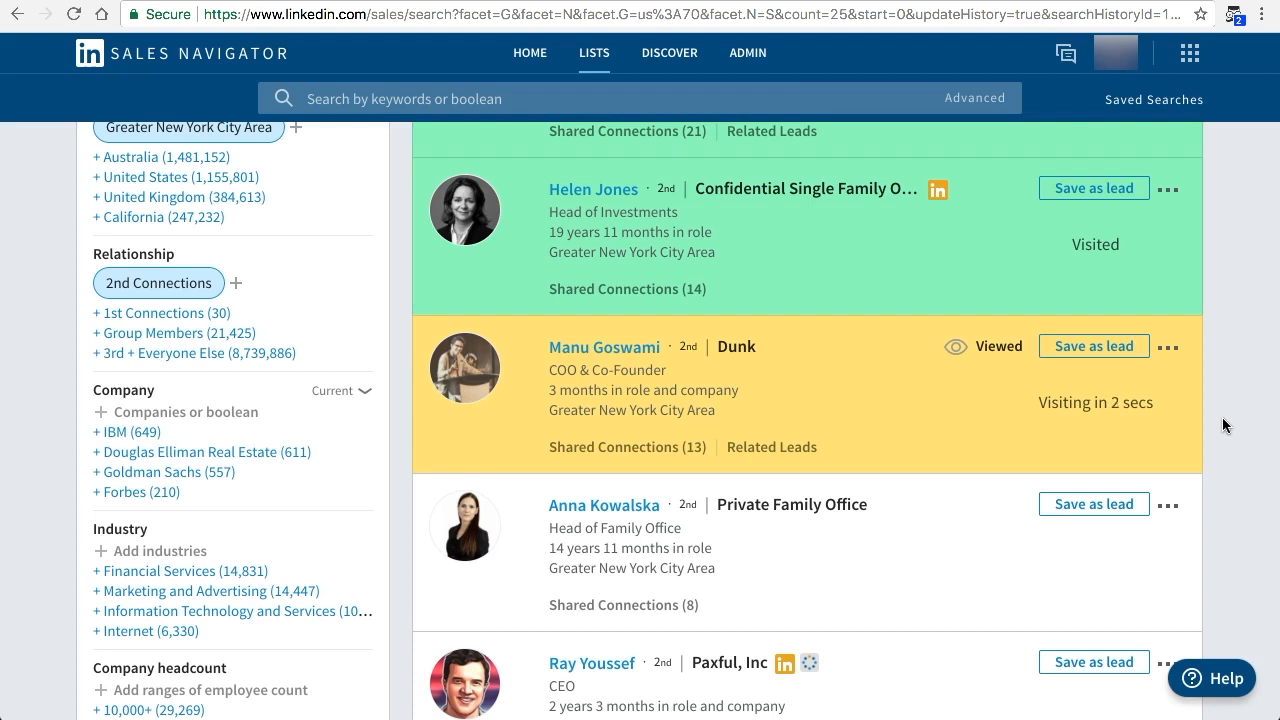
scroll(down, 3)
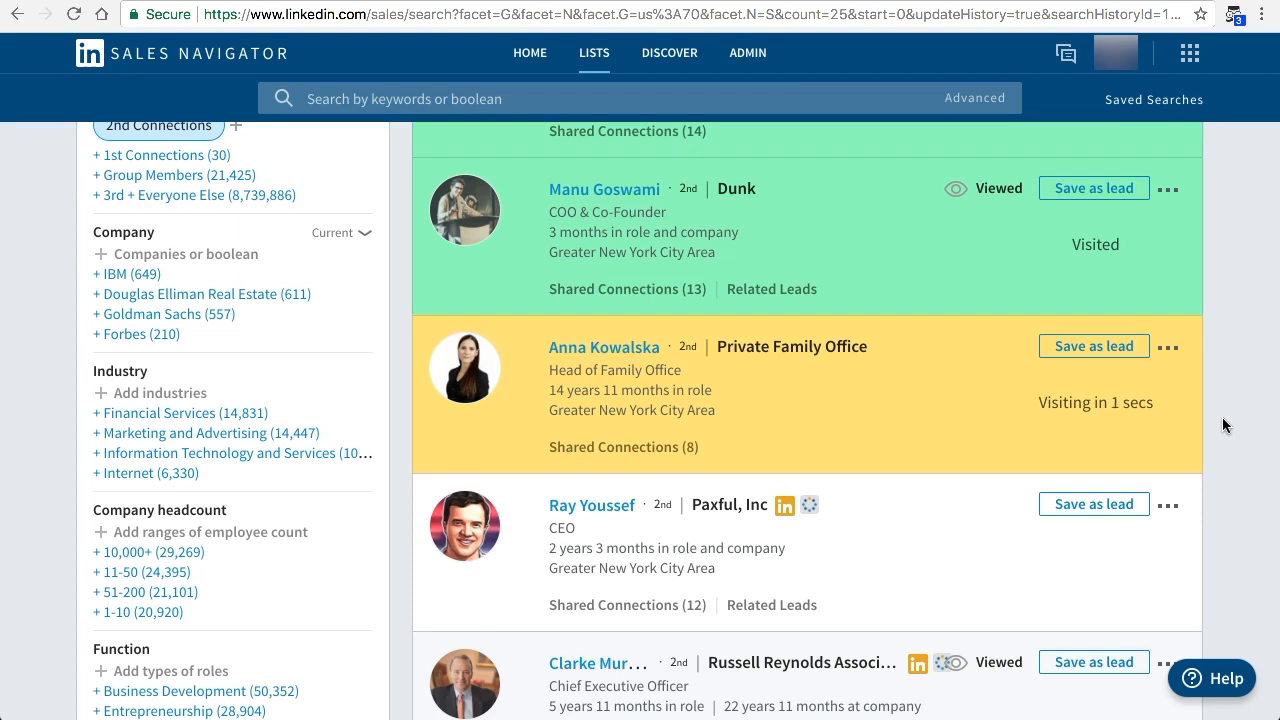
scroll(down, 3)
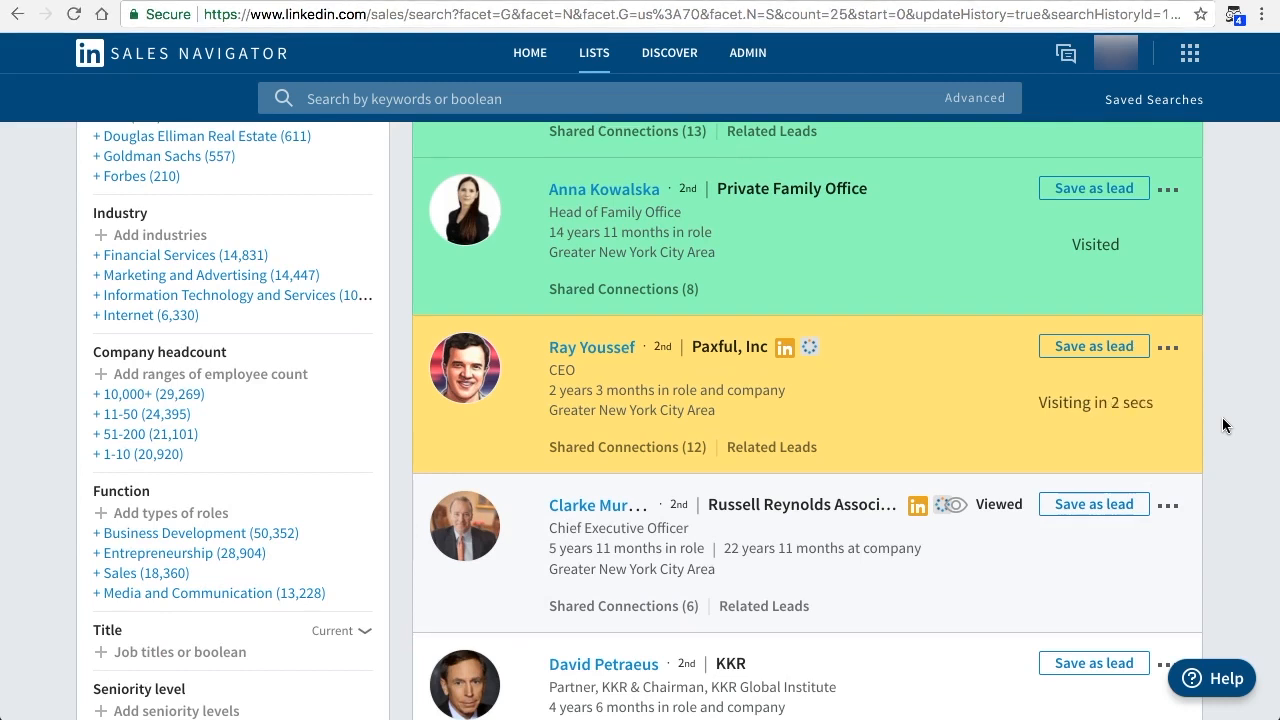
scroll(down, 3)
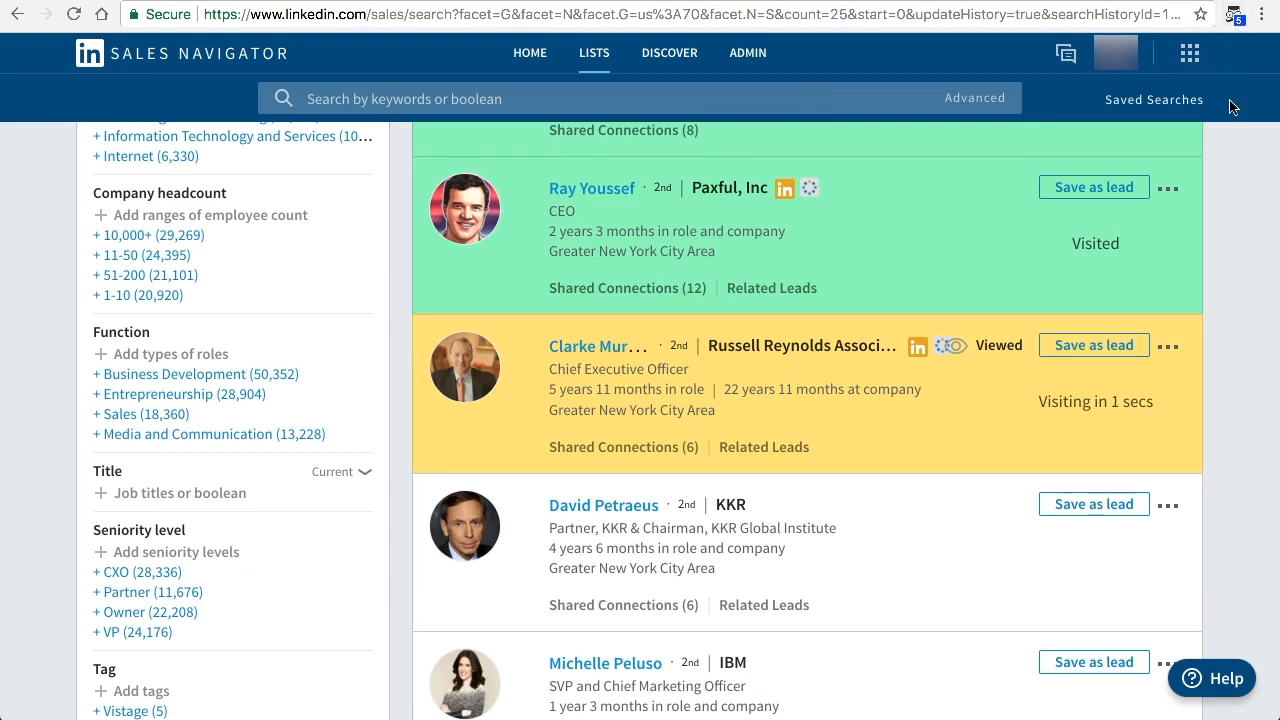
scroll(down, 3)
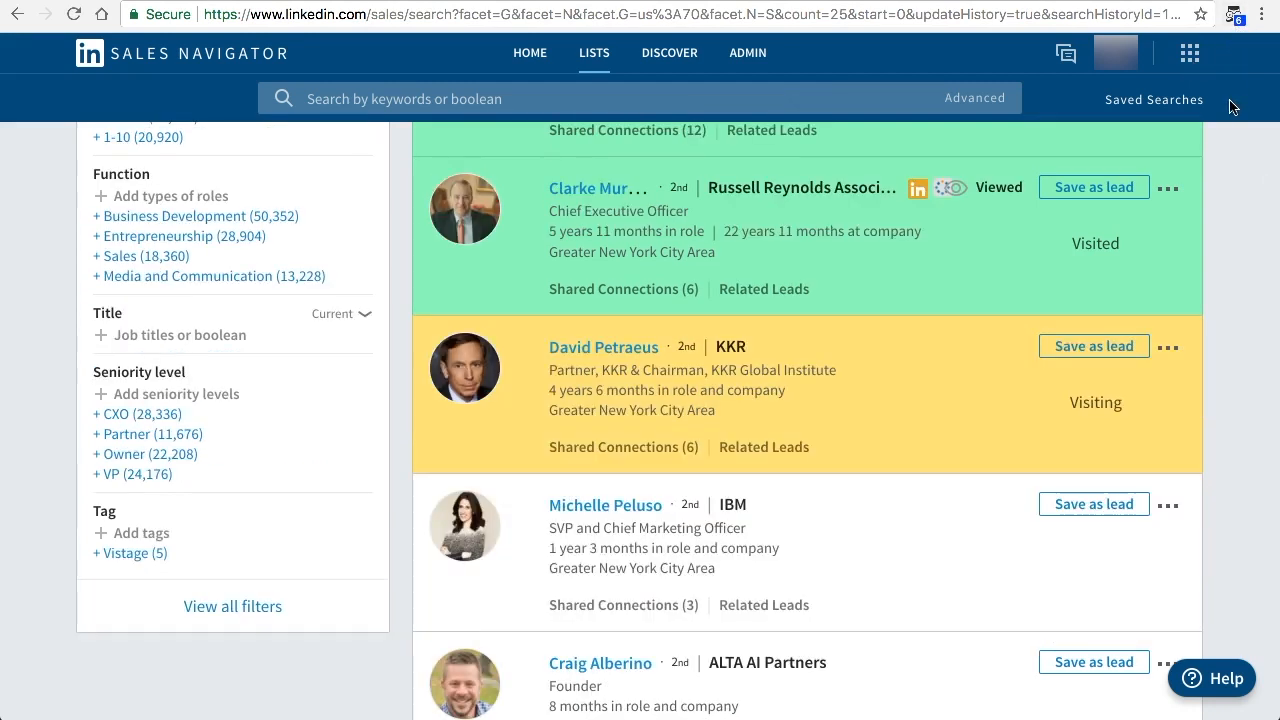